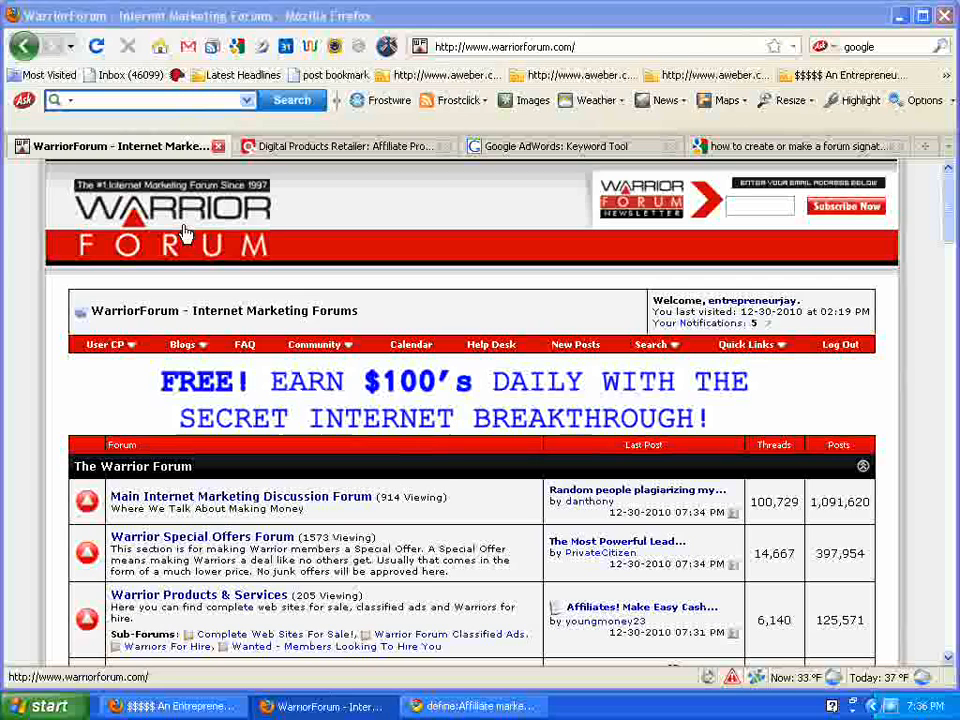
mouse_move(348, 273)
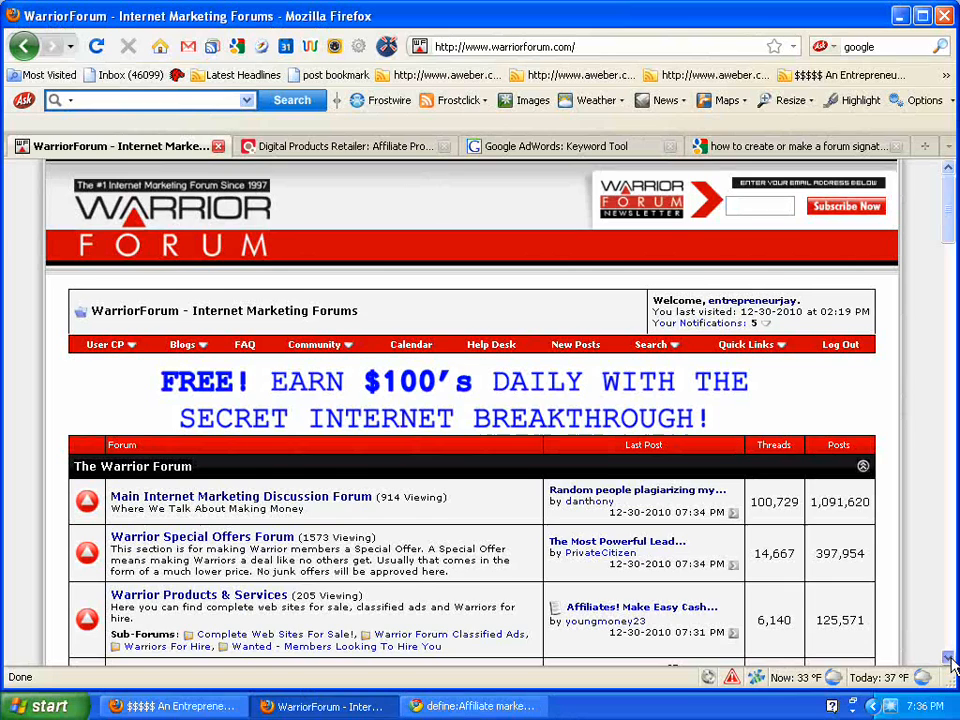
Go to the Edit Signature page through the User CP account settings menu.
scroll(down, 3)
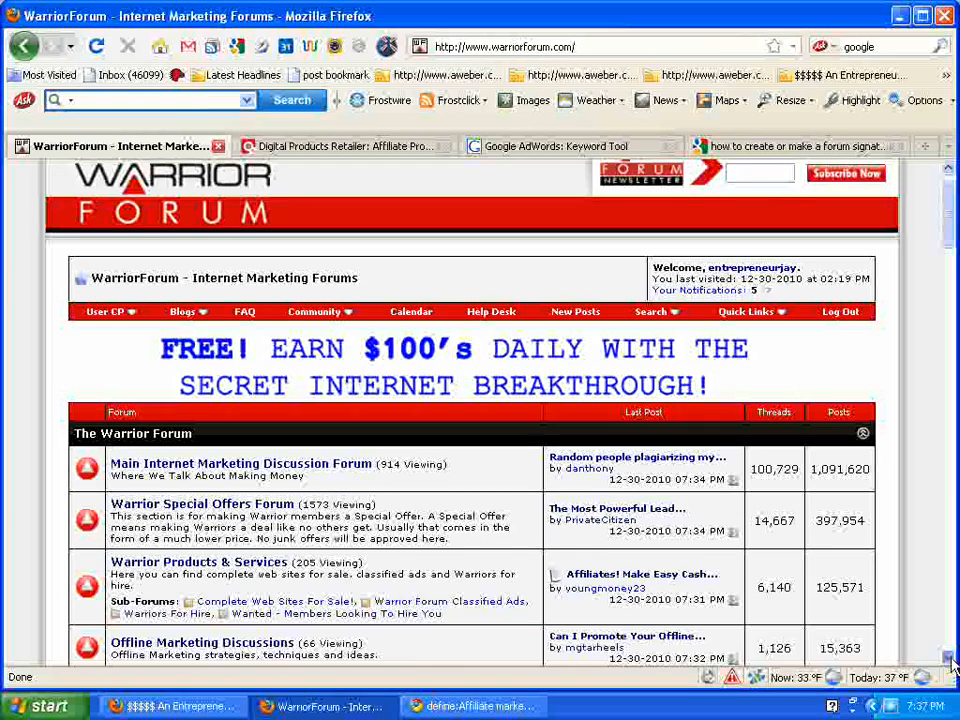
scroll(down, 3)
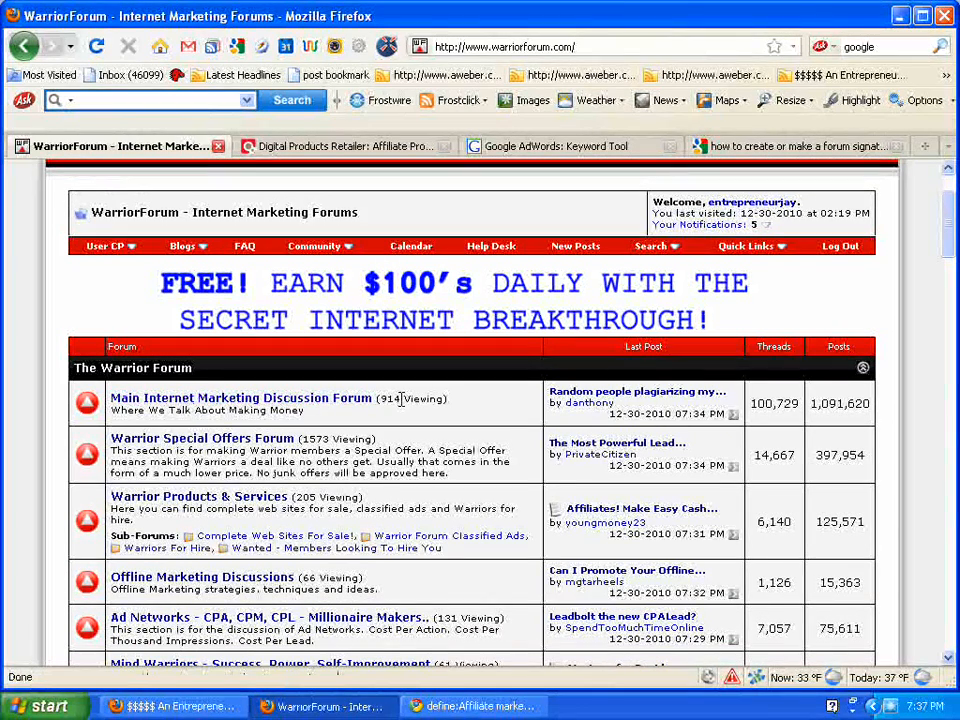
mouse_move(228, 453)
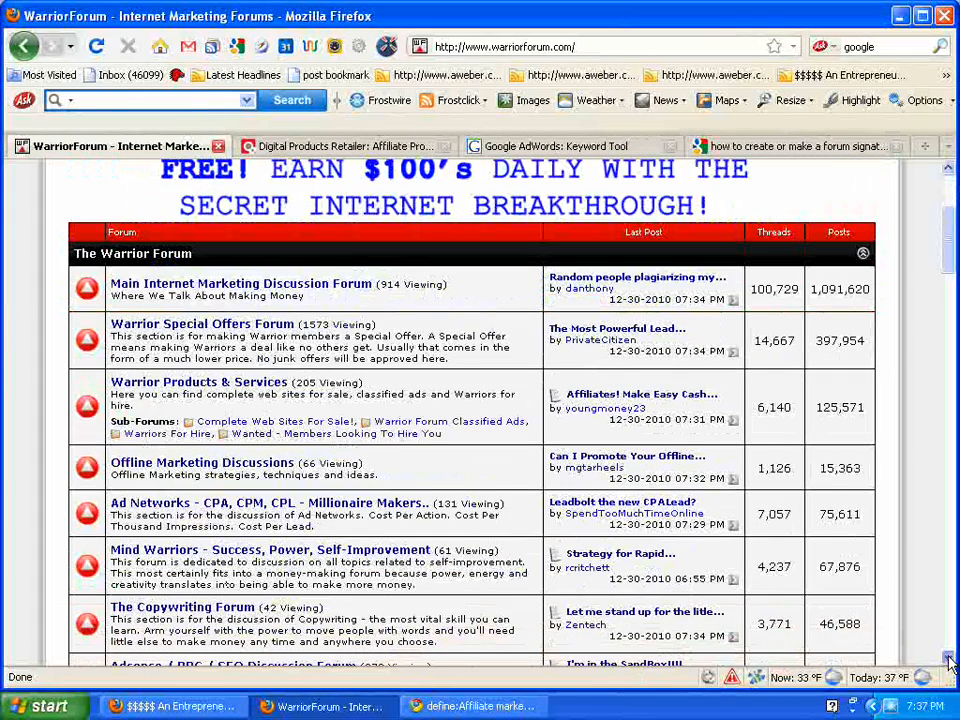
scroll(down, 3)
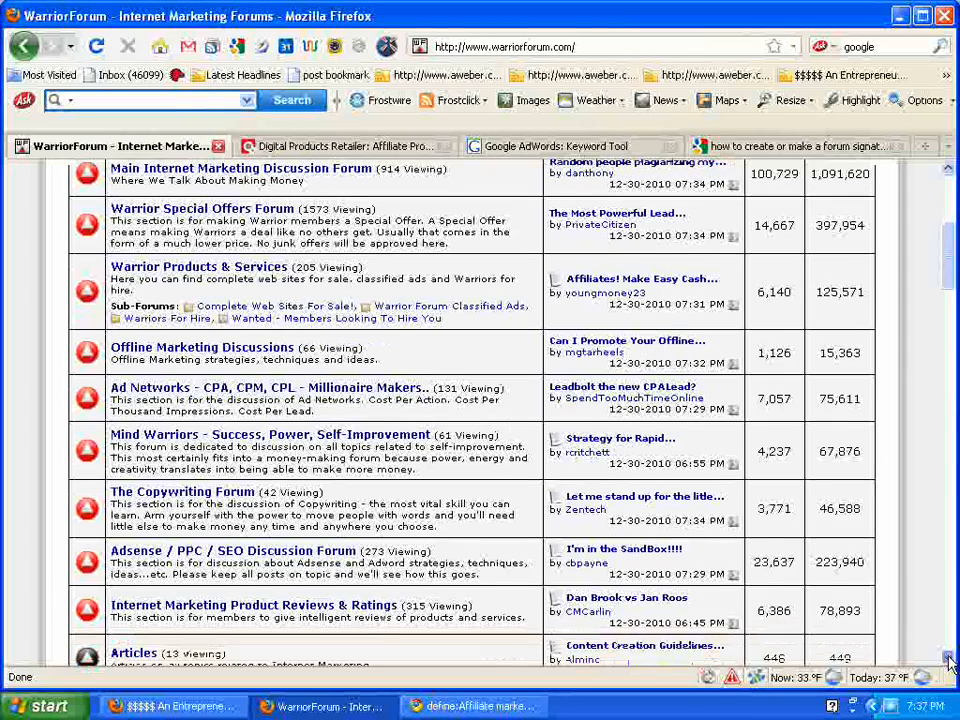
scroll(down, 3)
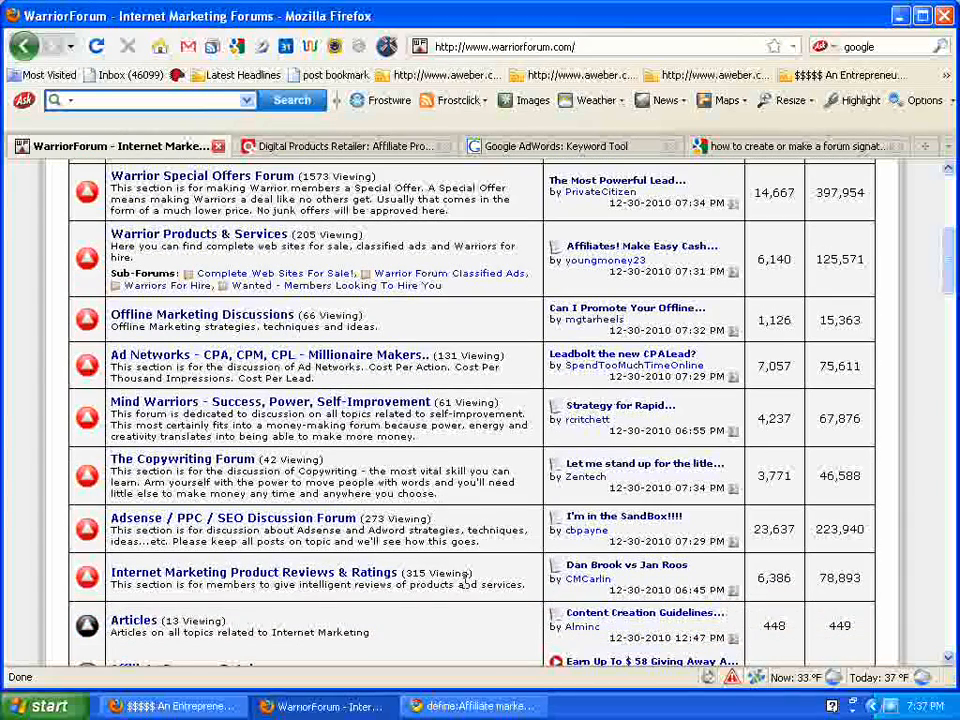
mouse_move(828, 364)
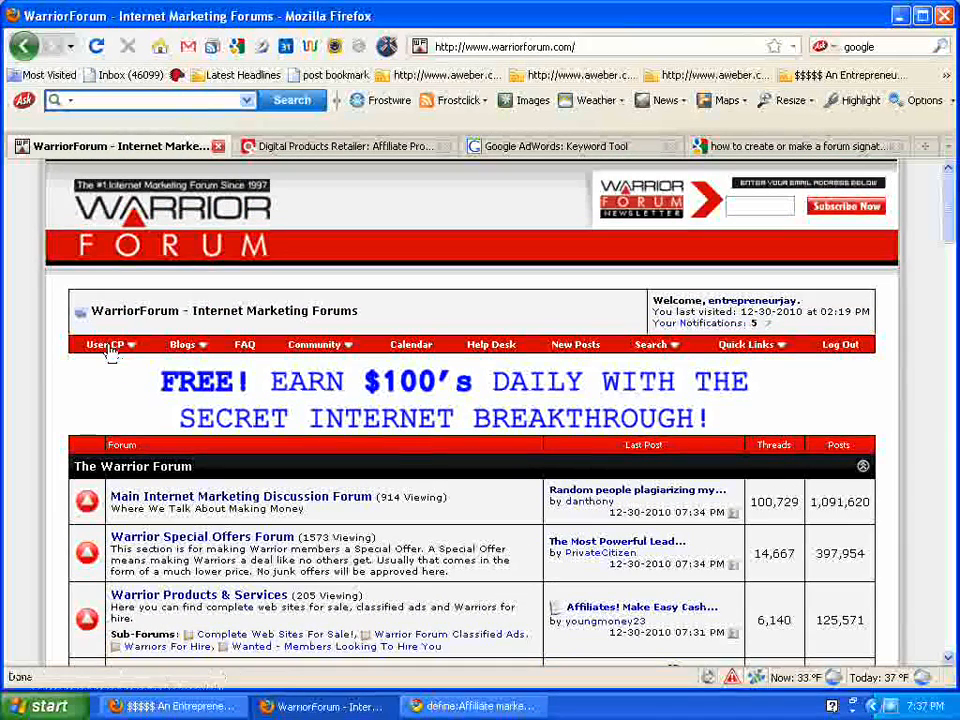
mouse_move(105, 344)
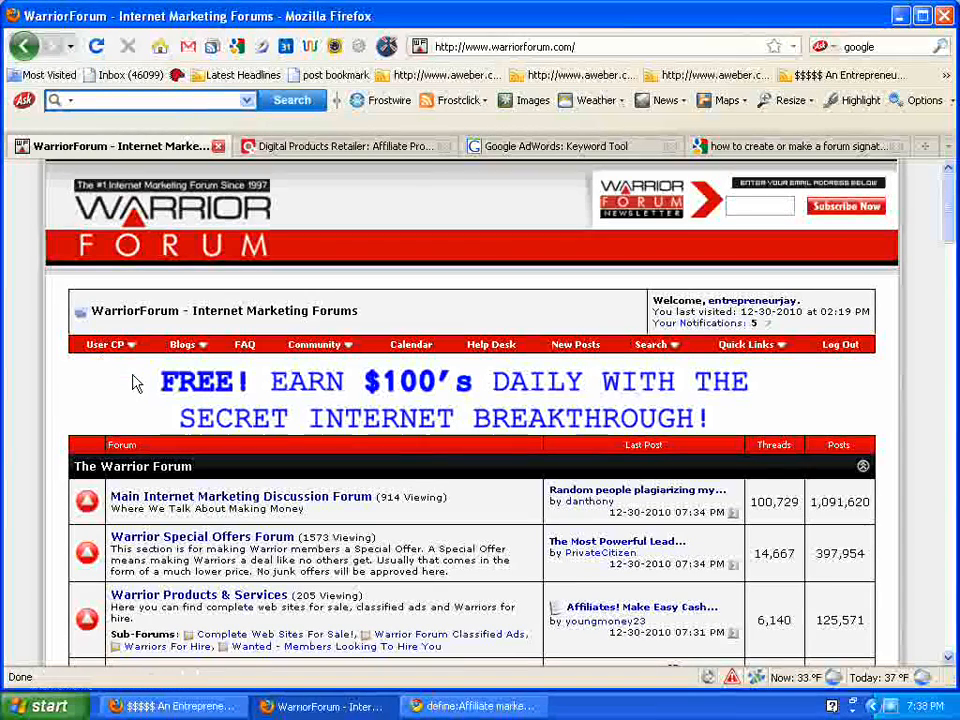
mouse_move(110, 350)
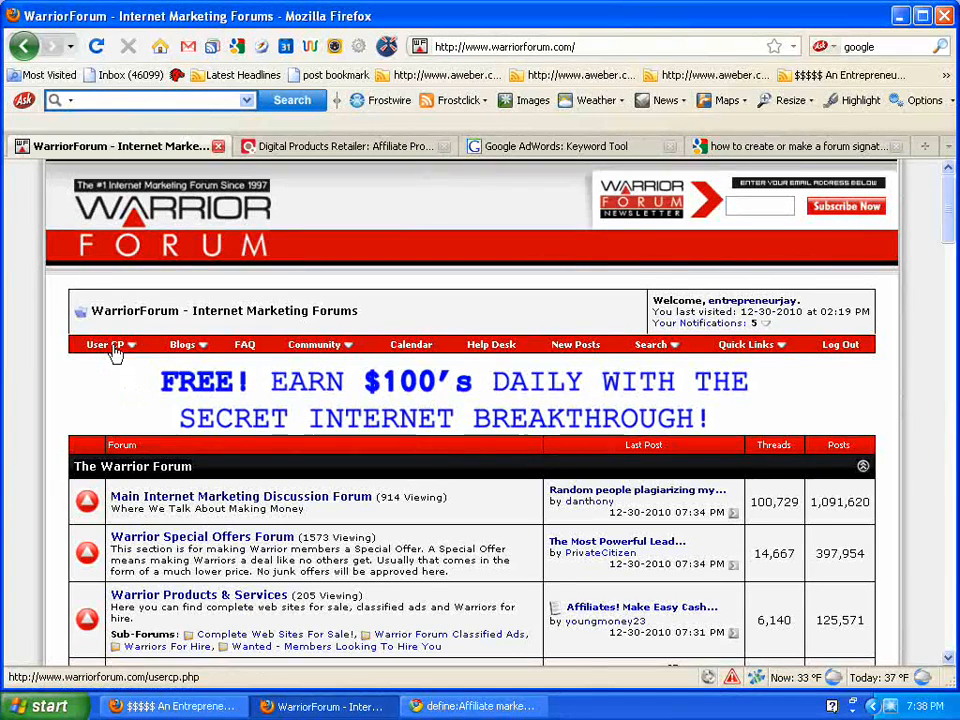
click(105, 344)
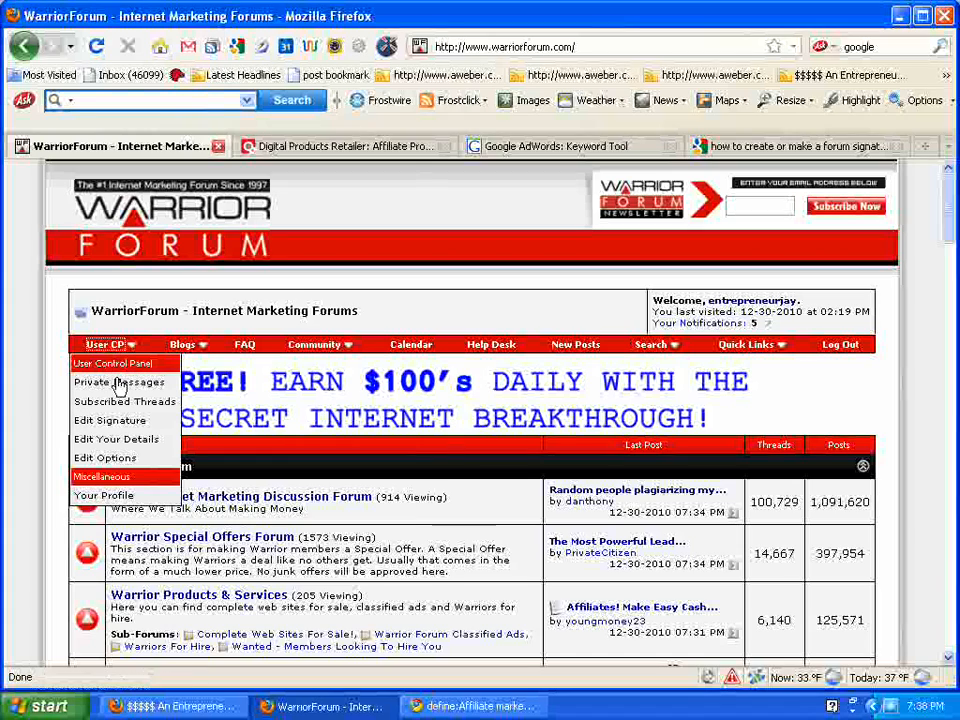
mouse_move(124, 401)
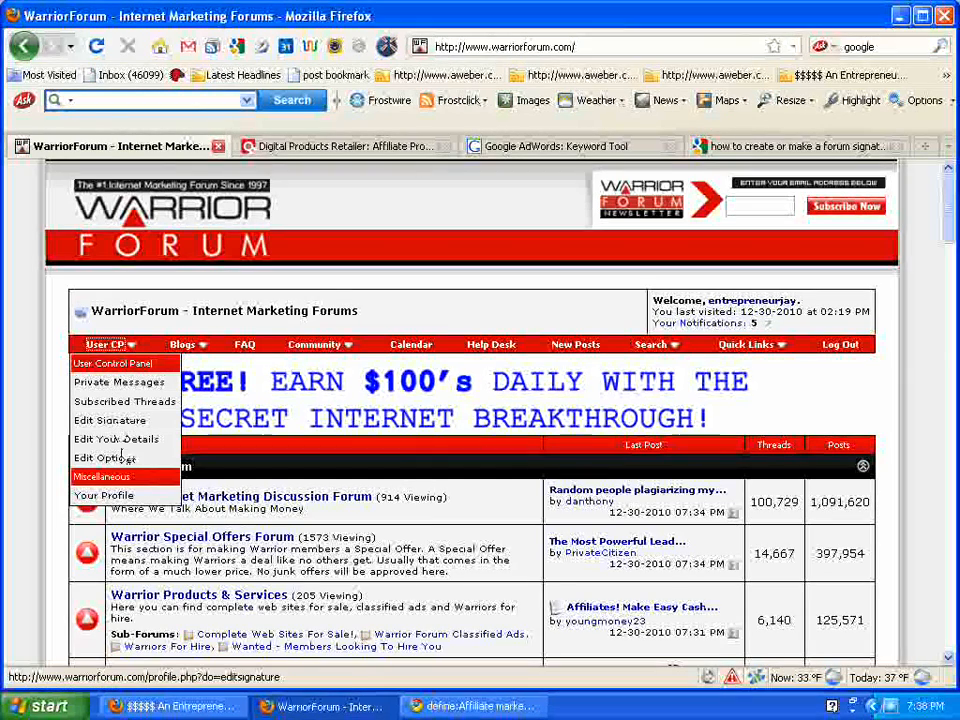
mouse_move(117, 426)
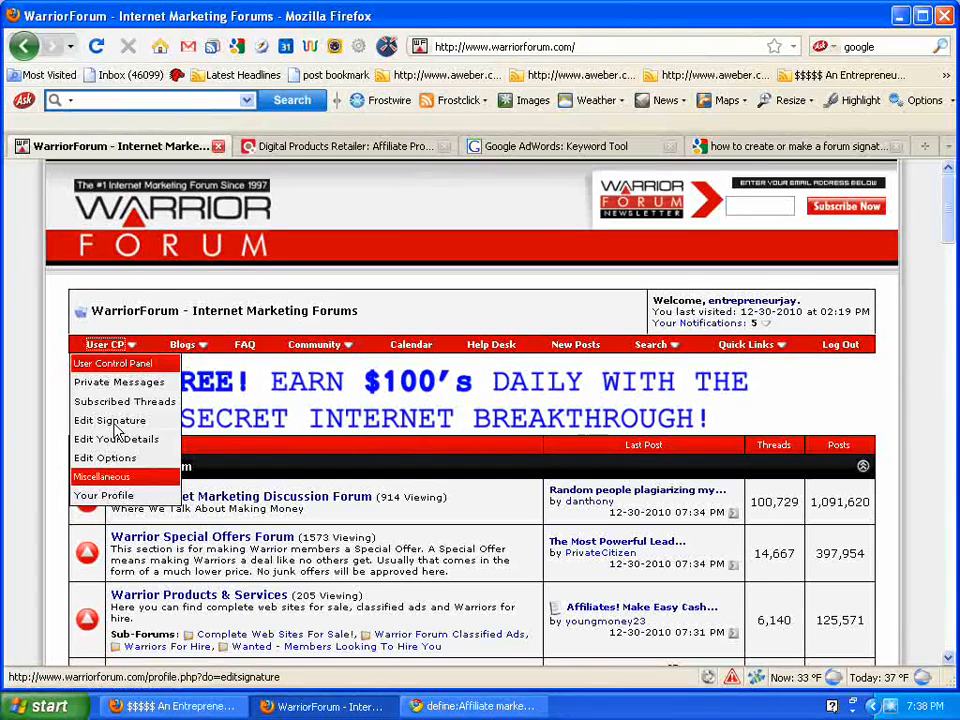
click(110, 420)
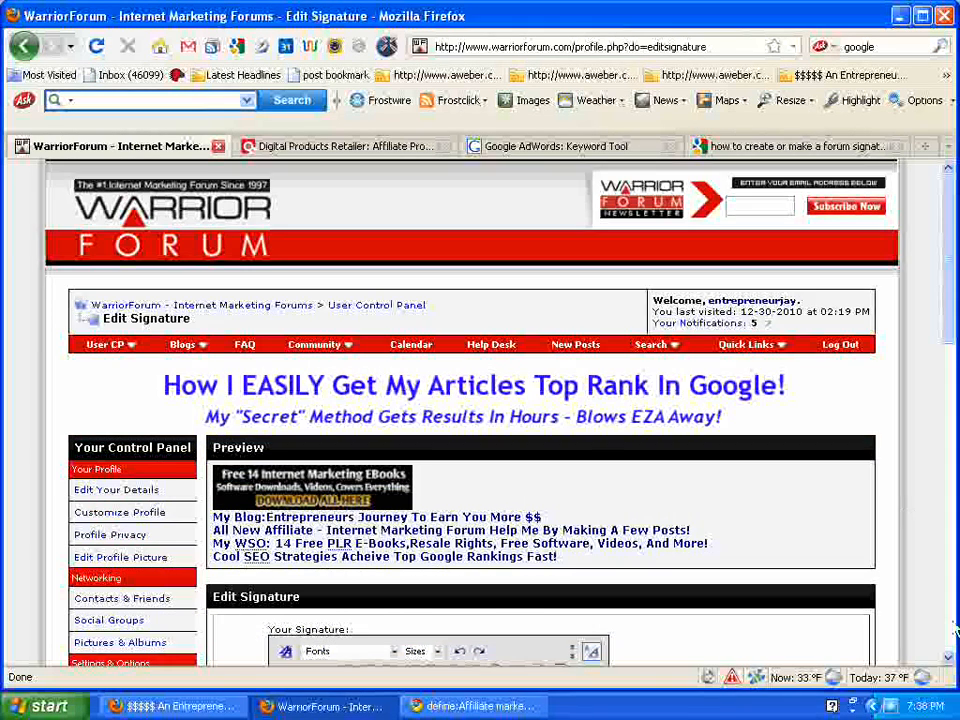
Scroll down to the Edit Signature box holding the old signature text.
scroll(down, 3)
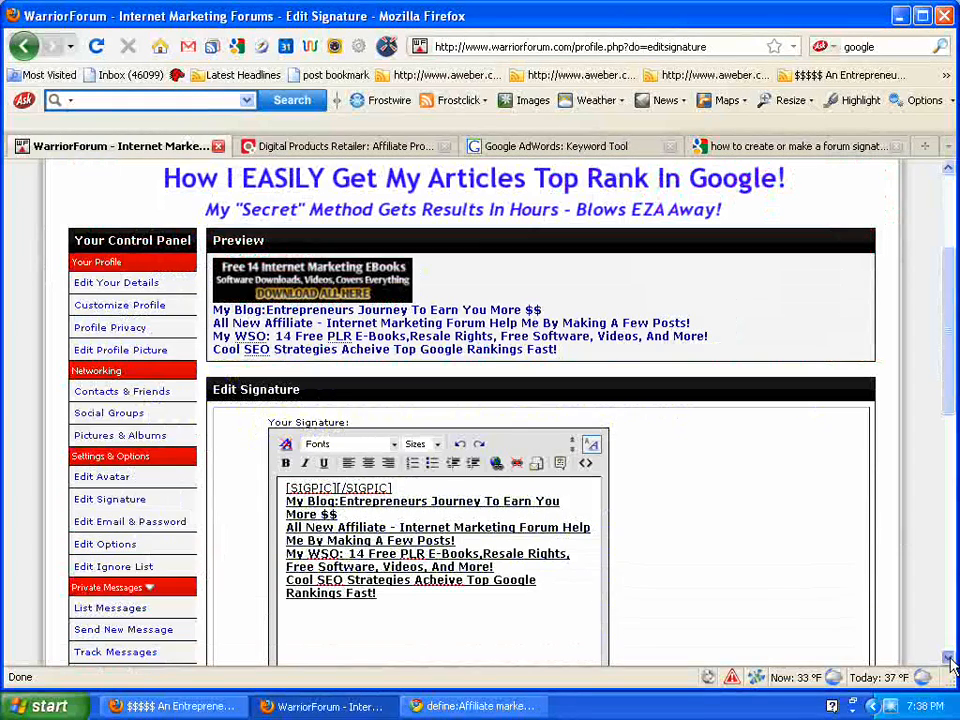
scroll(down, 3)
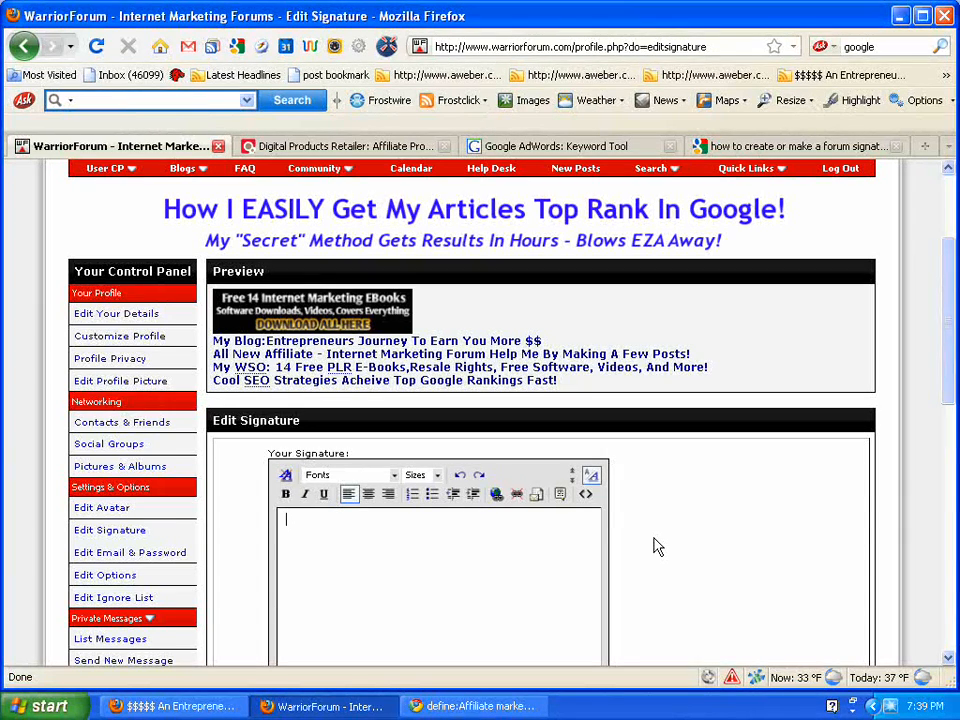
Type the 14 free Internet Marketing e-books offer, ending 'Grab them all by clicking here:'.
text(How to make)
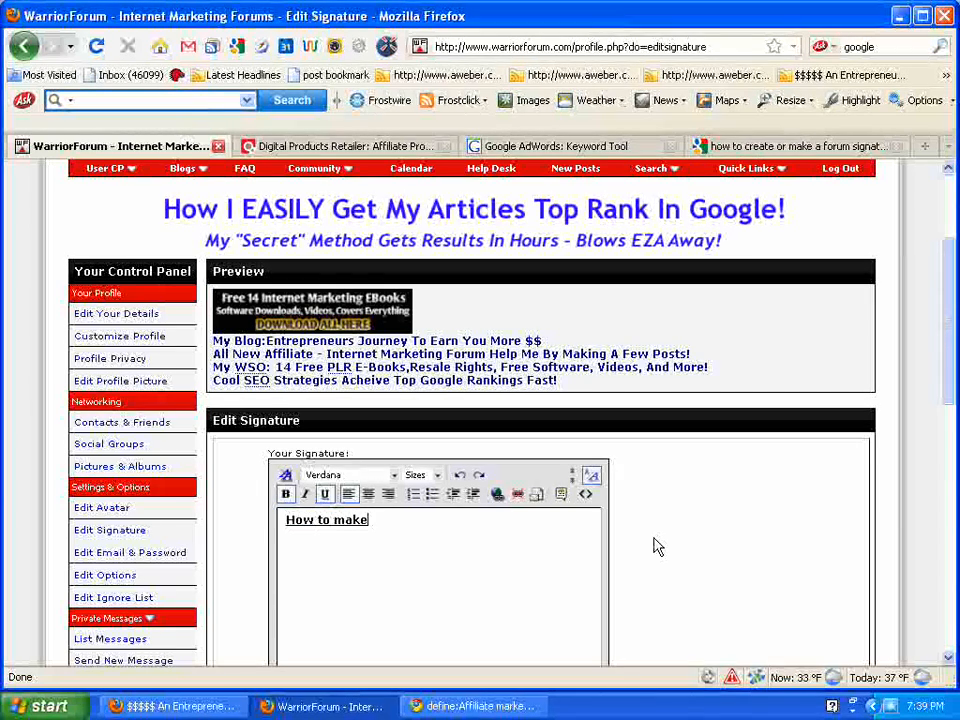
text(money)
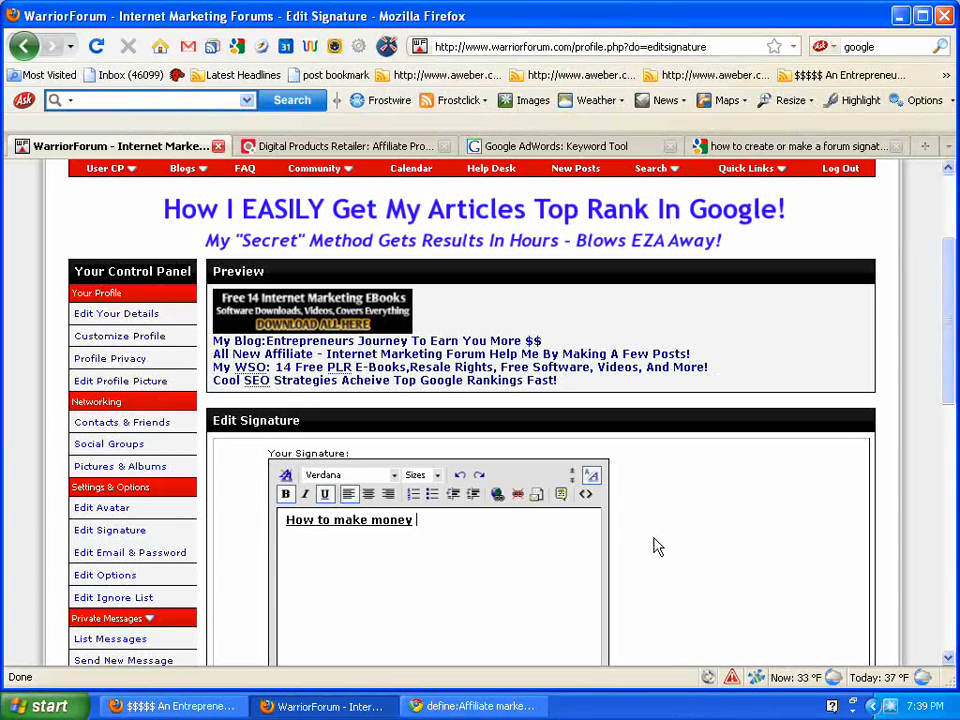
text(online 14 free E-boo)
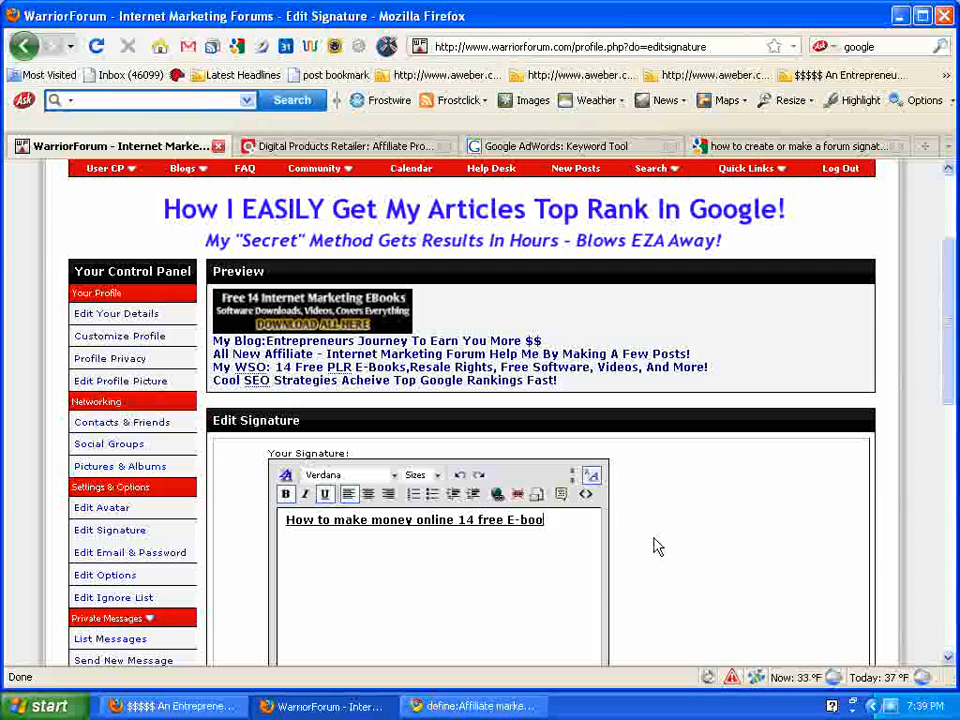
text(s covering ev)
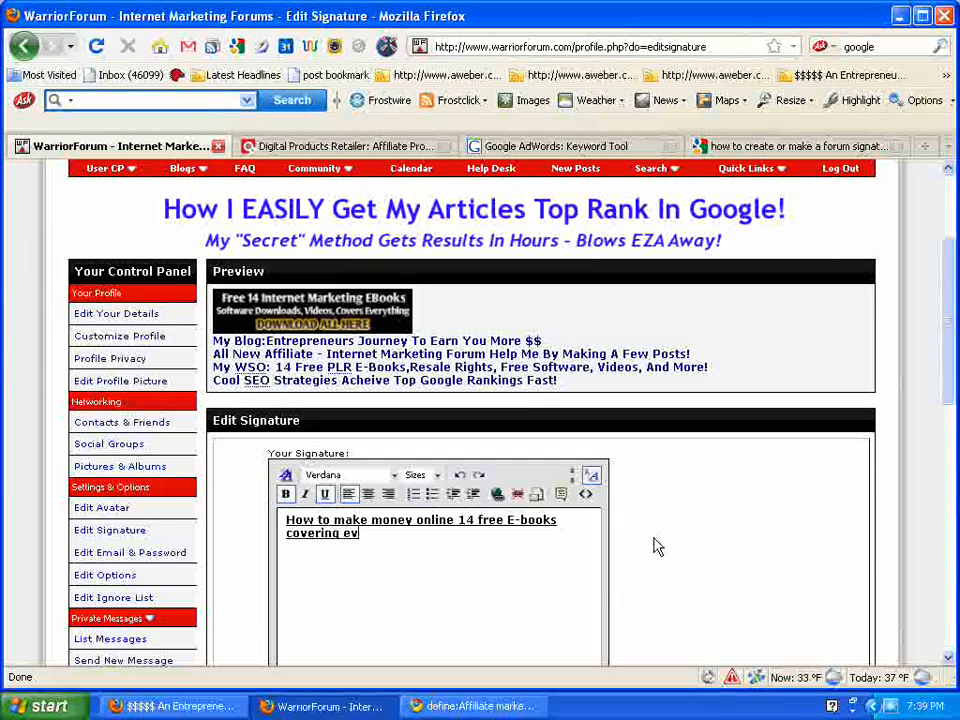
text(rything)
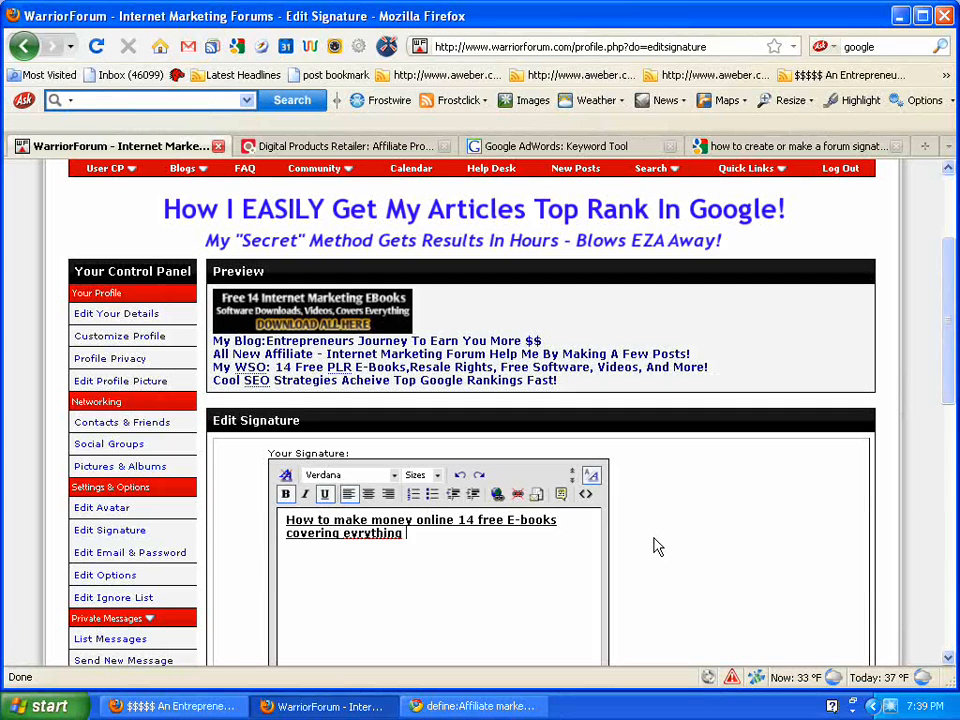
text(Internet)
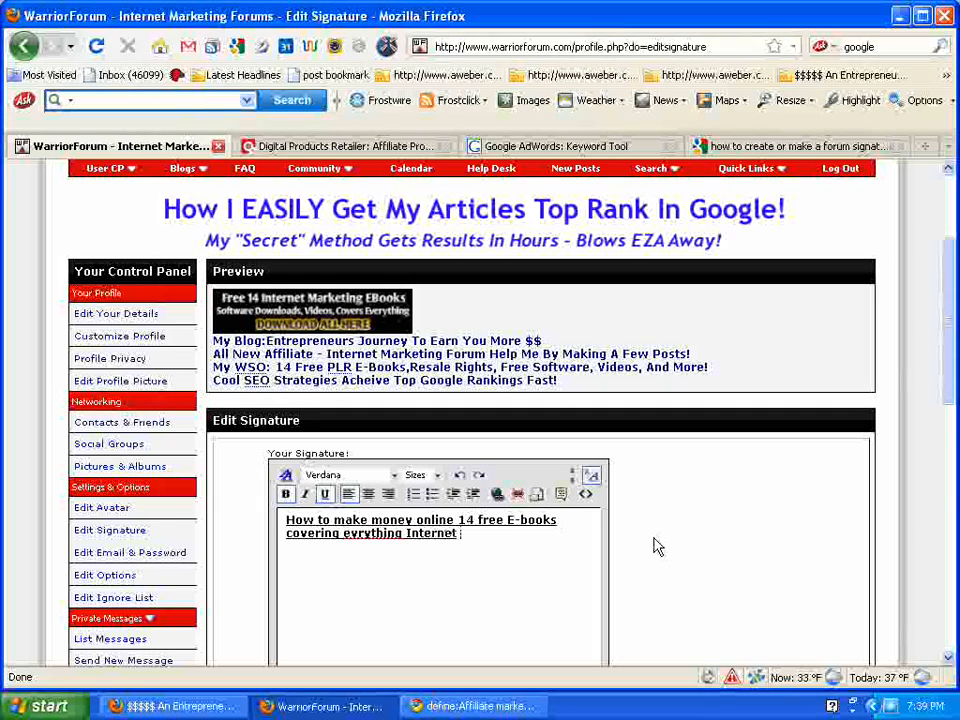
text(Marketing Reala)
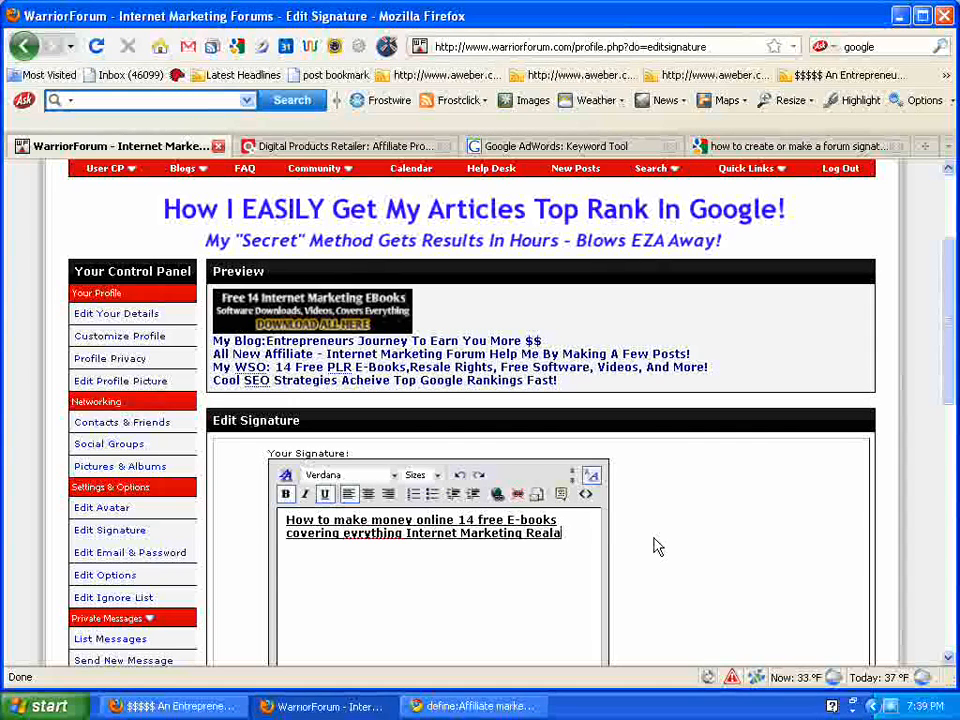
text(ted)
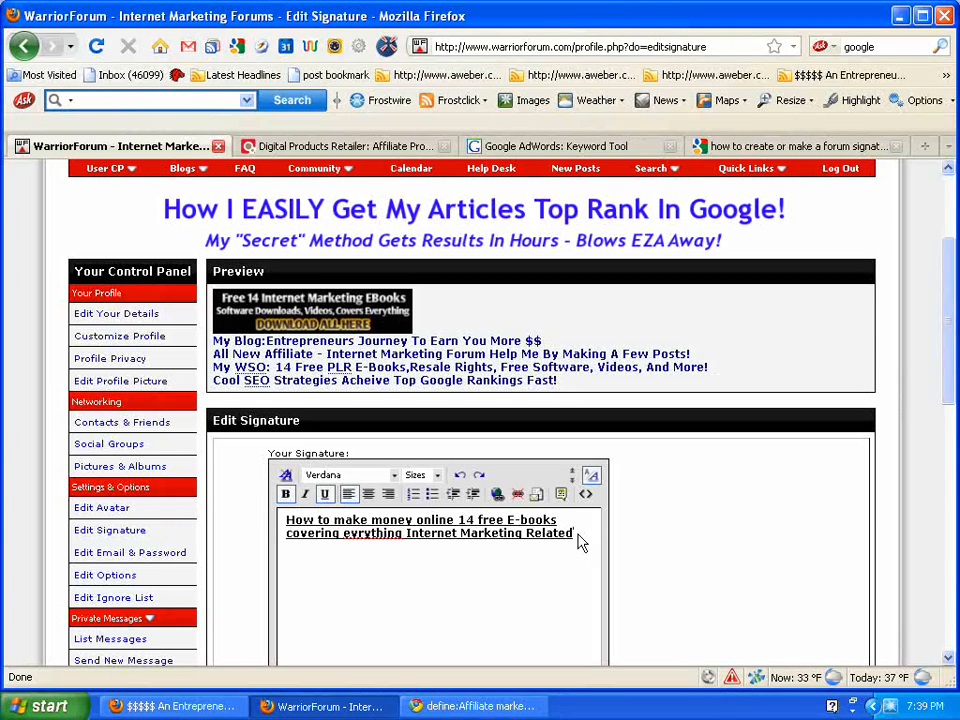
text(Grab th)
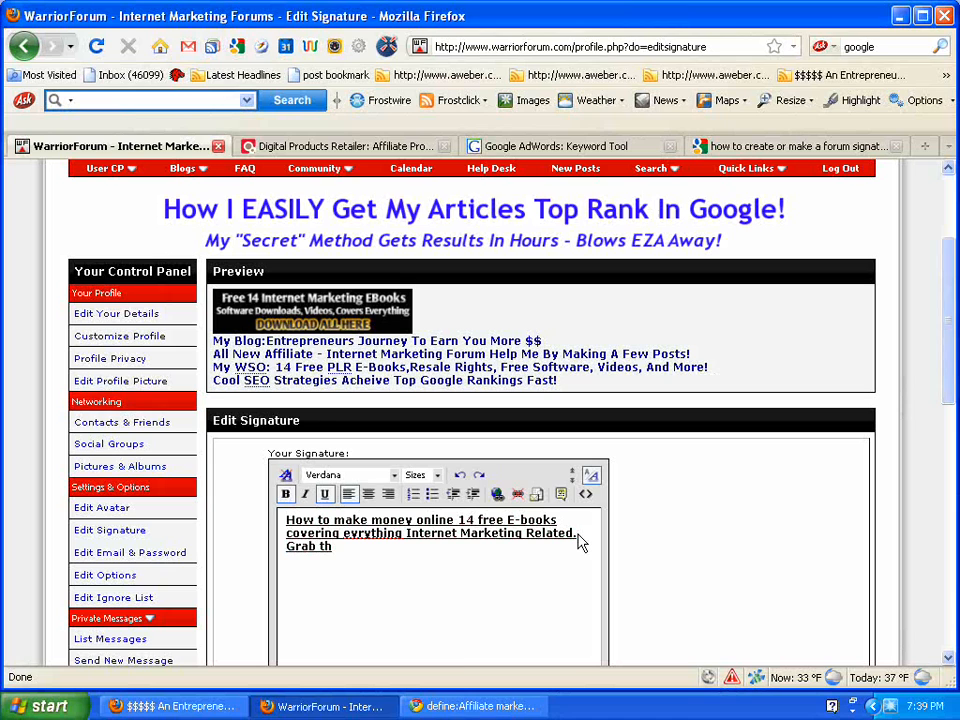
text(em all by clicking here:)
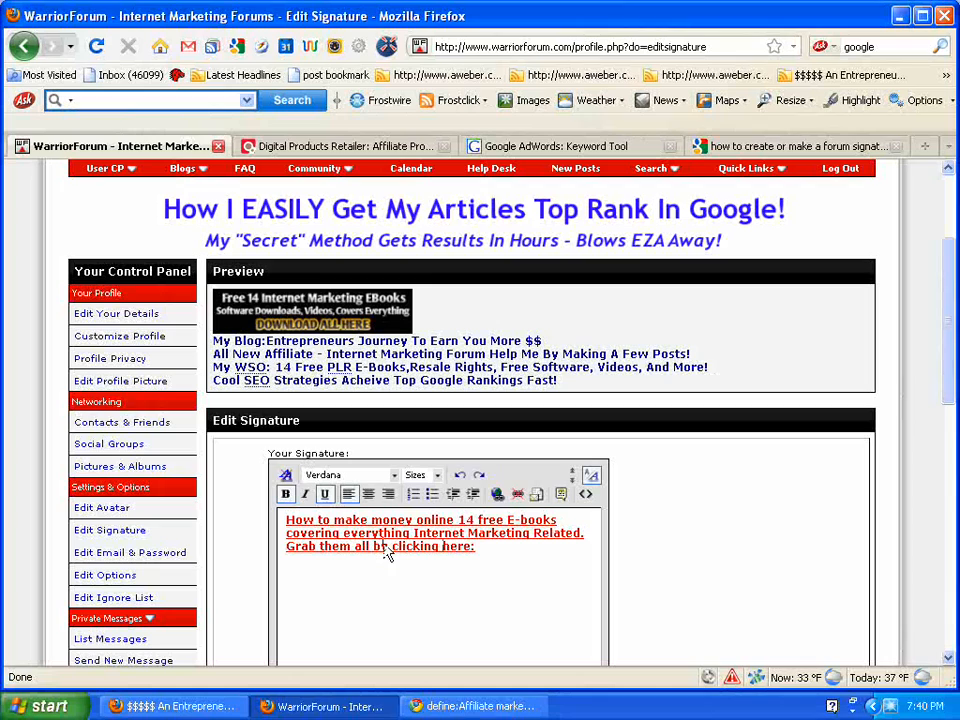
mouse_move(431, 623)
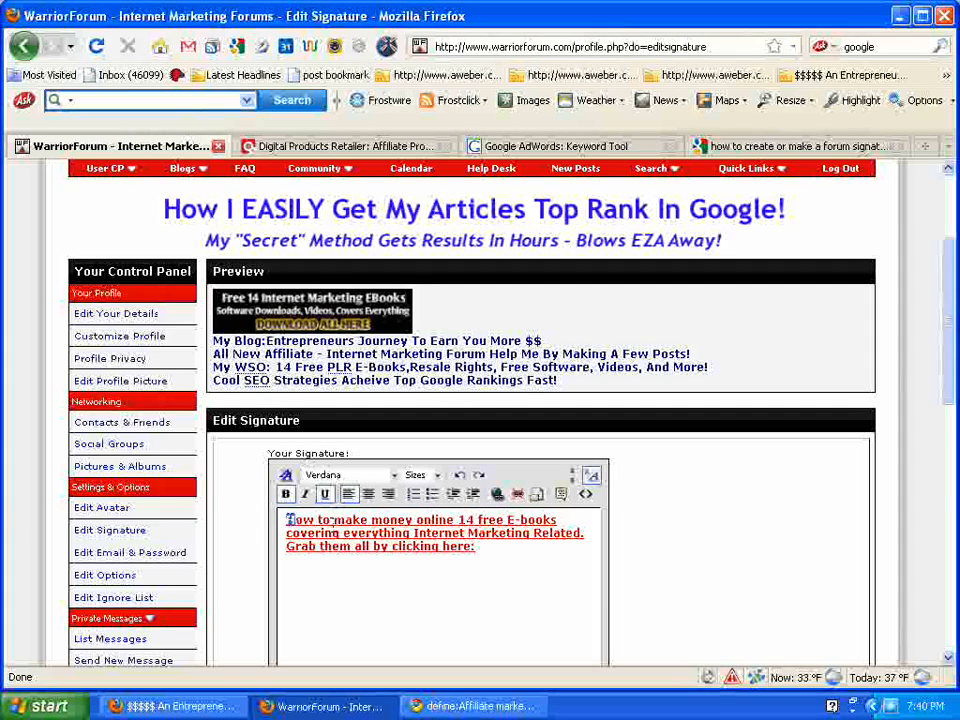
Select the entire signature text and right-click it for editing options.
drag(288, 519, 480, 548)
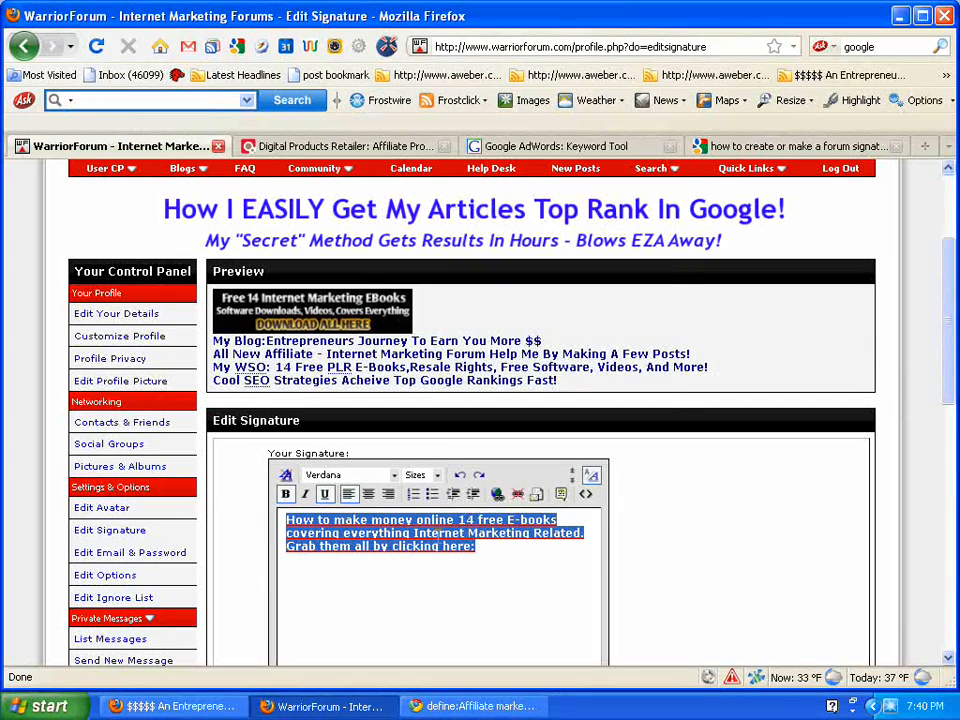
right_click(445, 533)
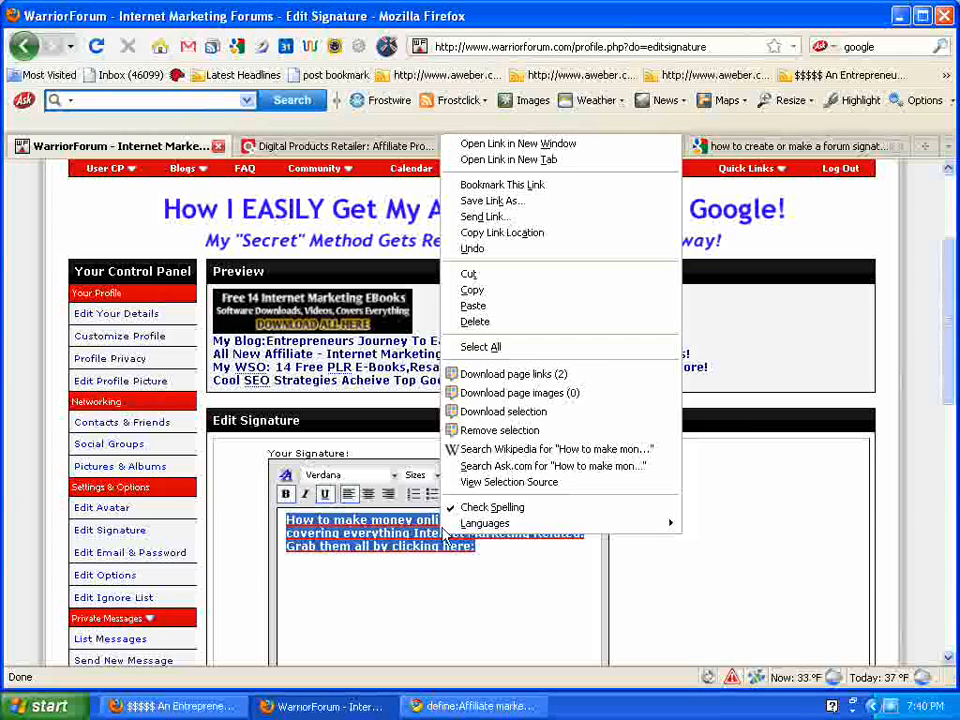
mouse_move(472, 290)
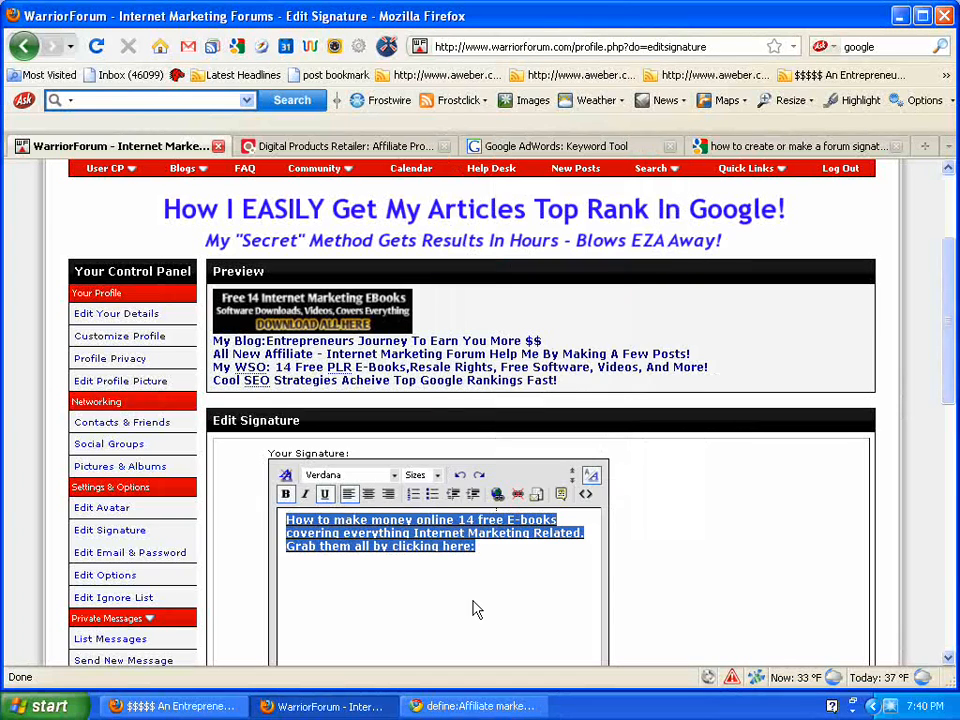
mouse_move(497, 494)
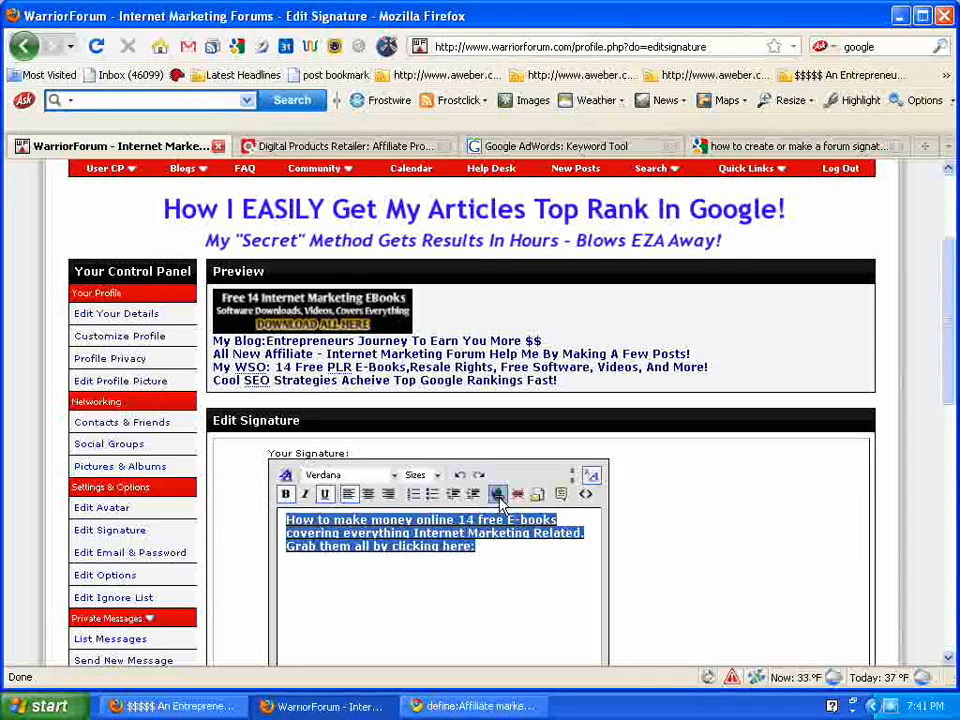
click(498, 494)
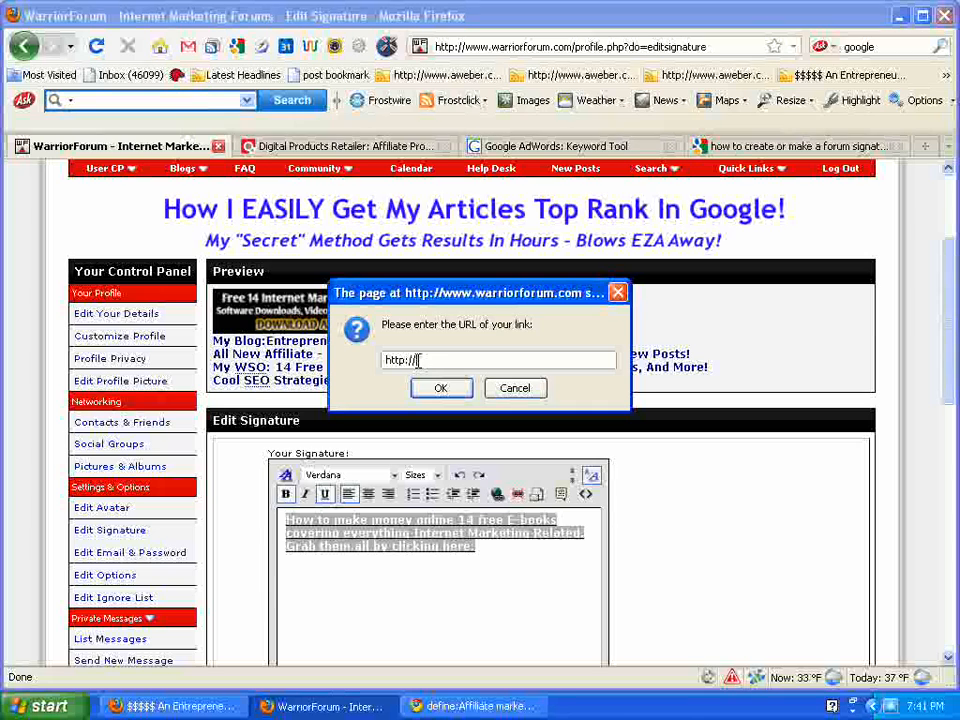
text(www.jaysonlinereviews.com)
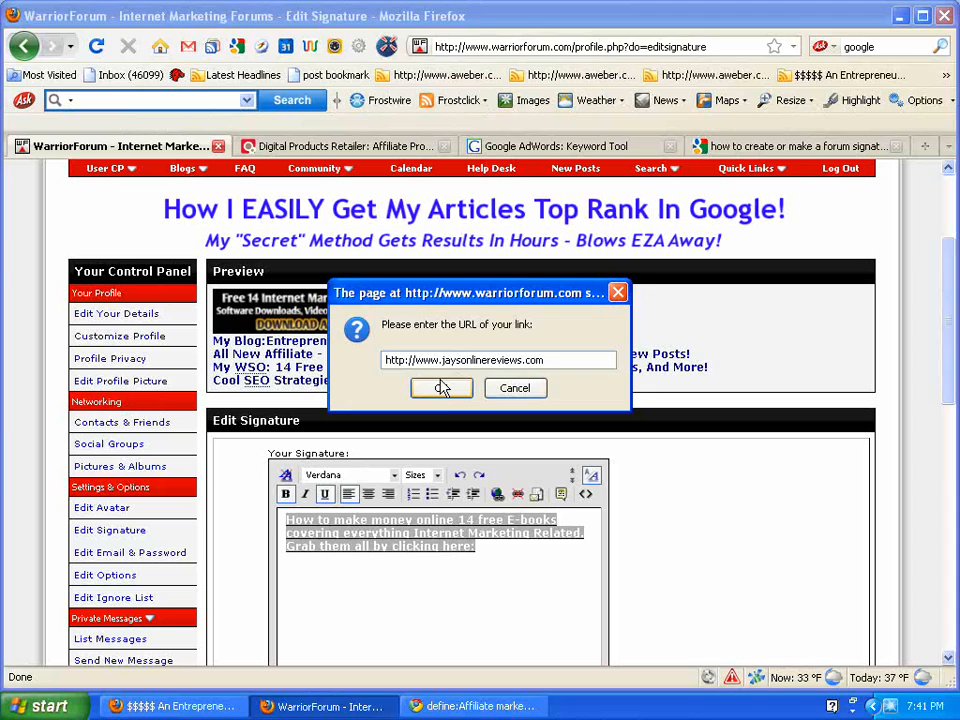
click(440, 388)
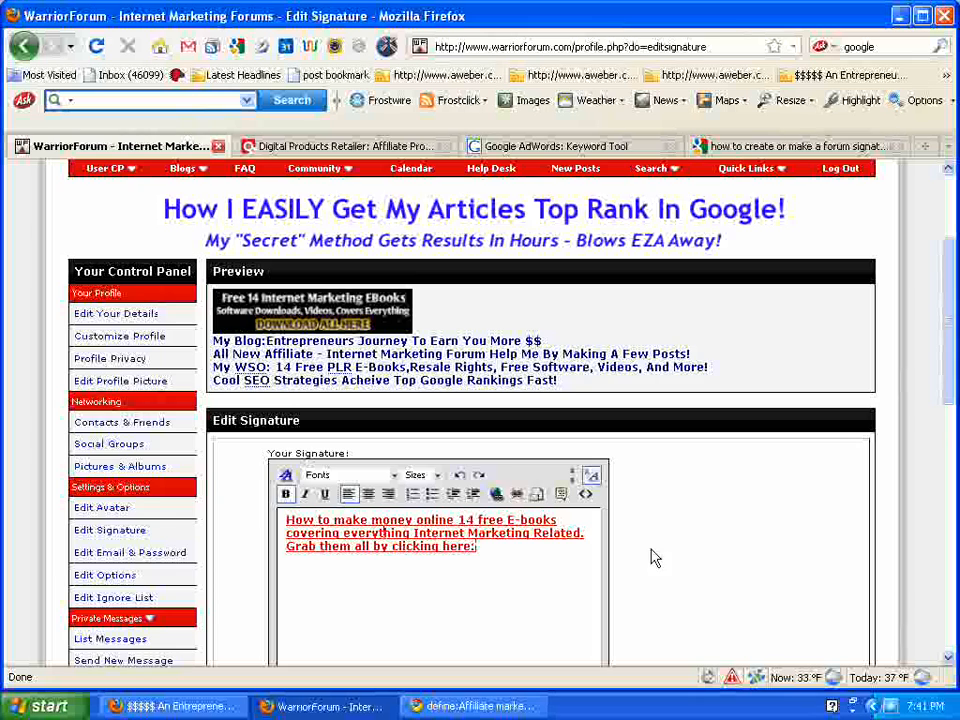
scroll(down, 3)
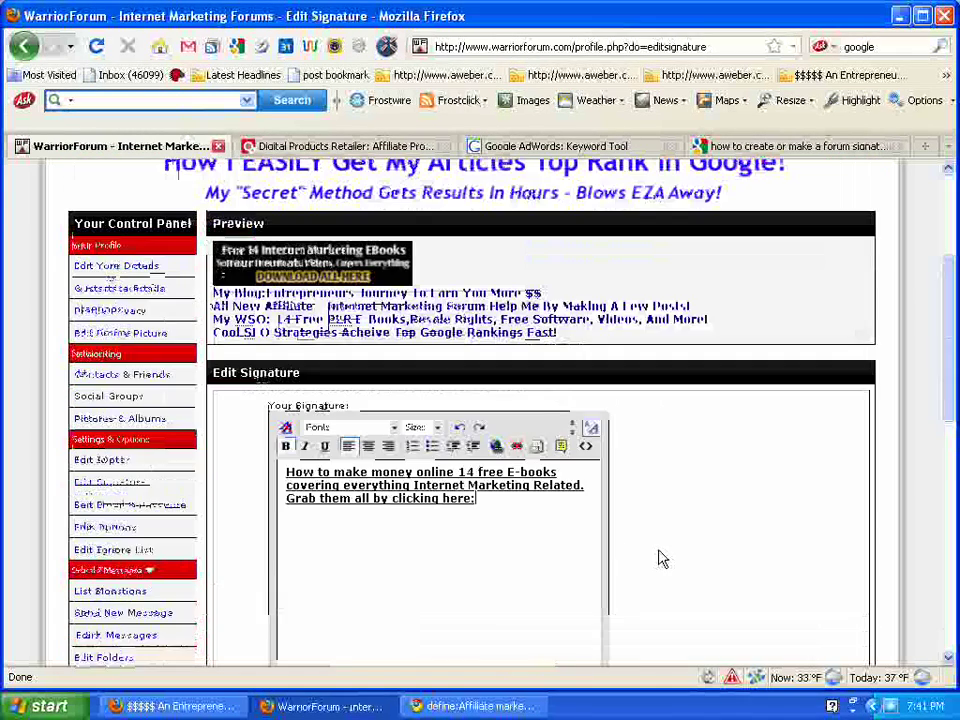
scroll(down, 3)
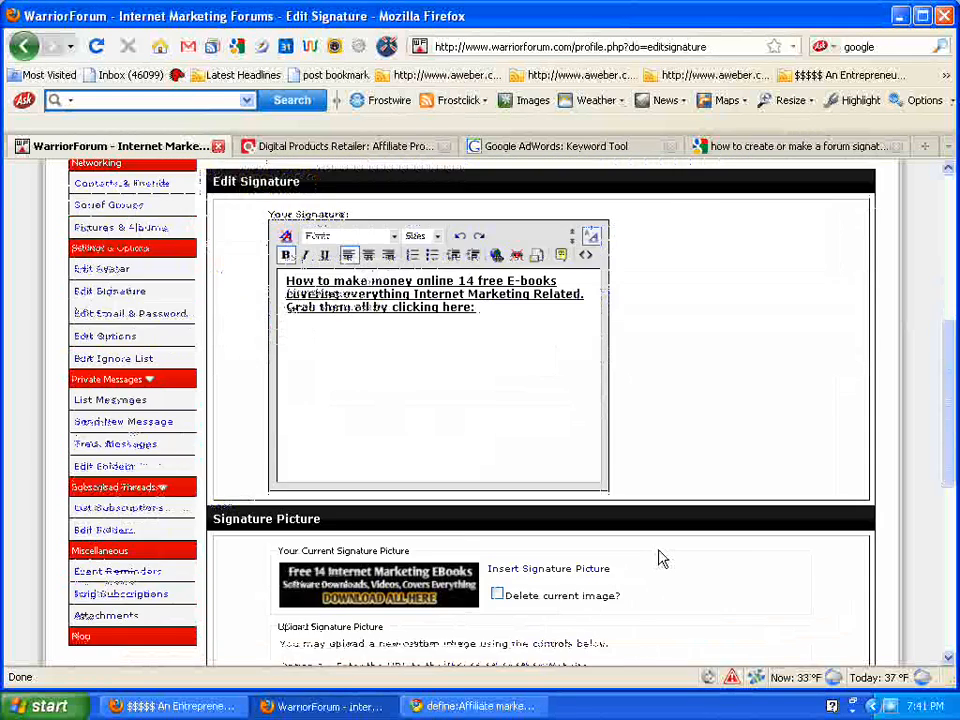
scroll(down, 3)
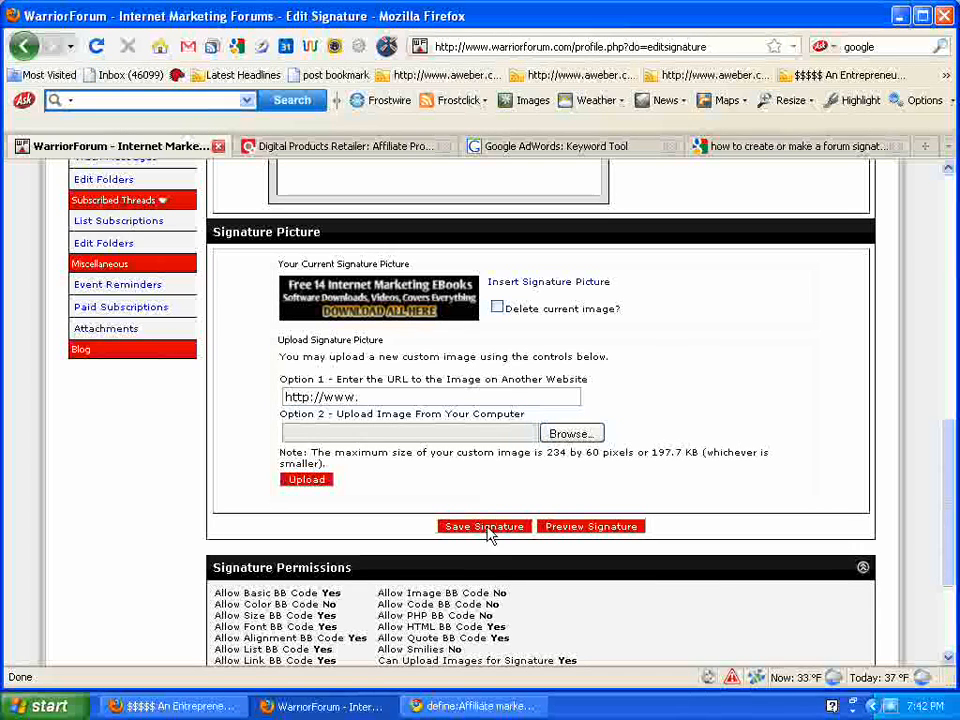
mouse_move(590, 532)
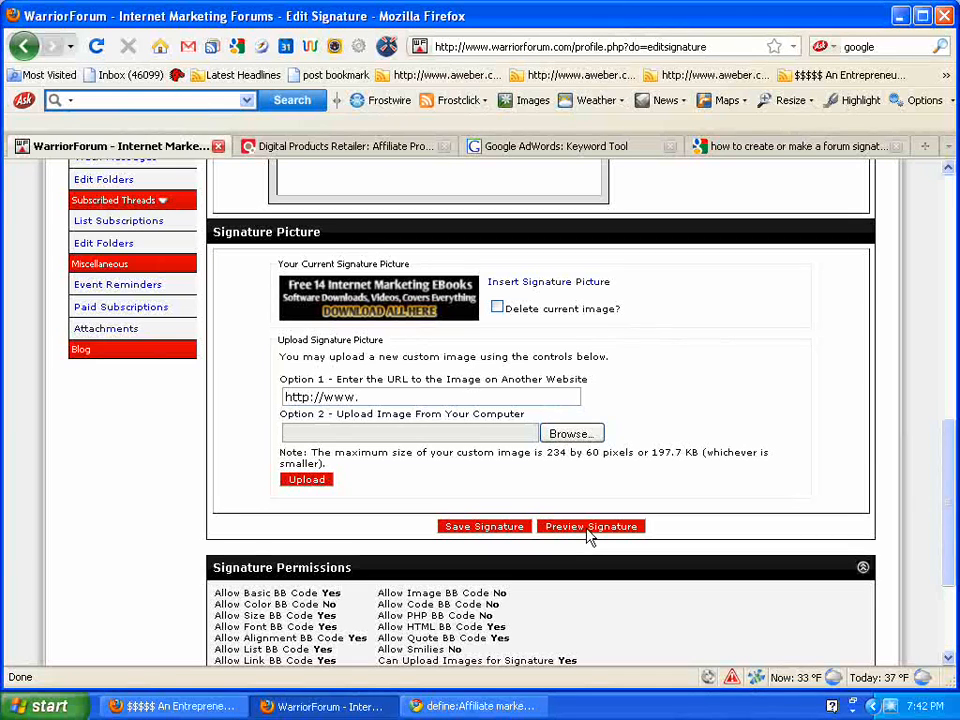
Preview the signature and scroll to check the linked free e-book offer.
click(484, 526)
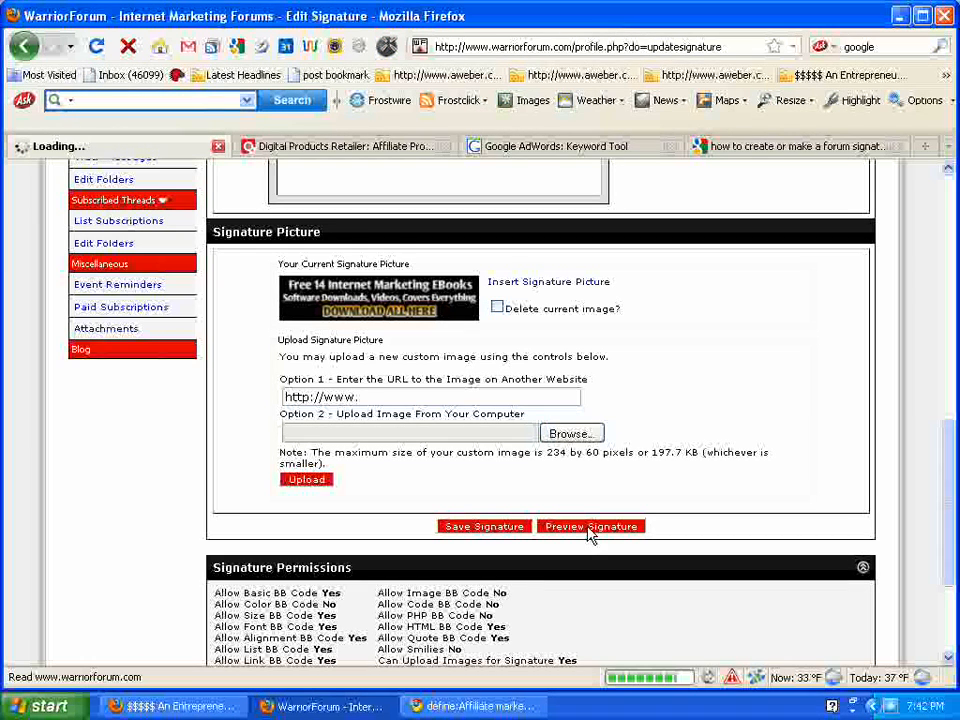
click(590, 526)
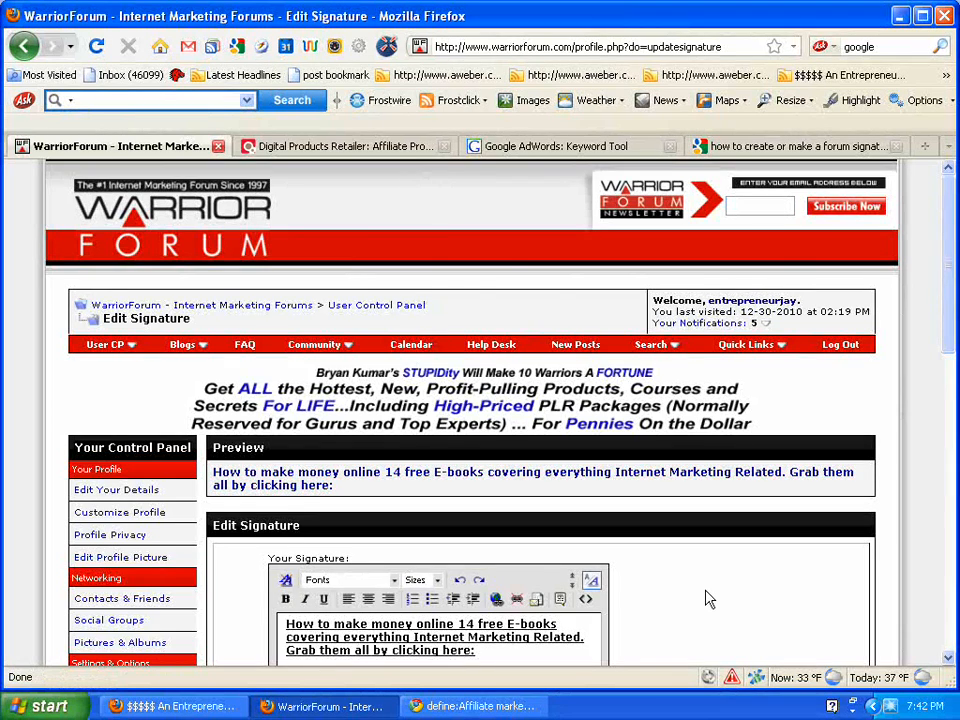
scroll(down, 3)
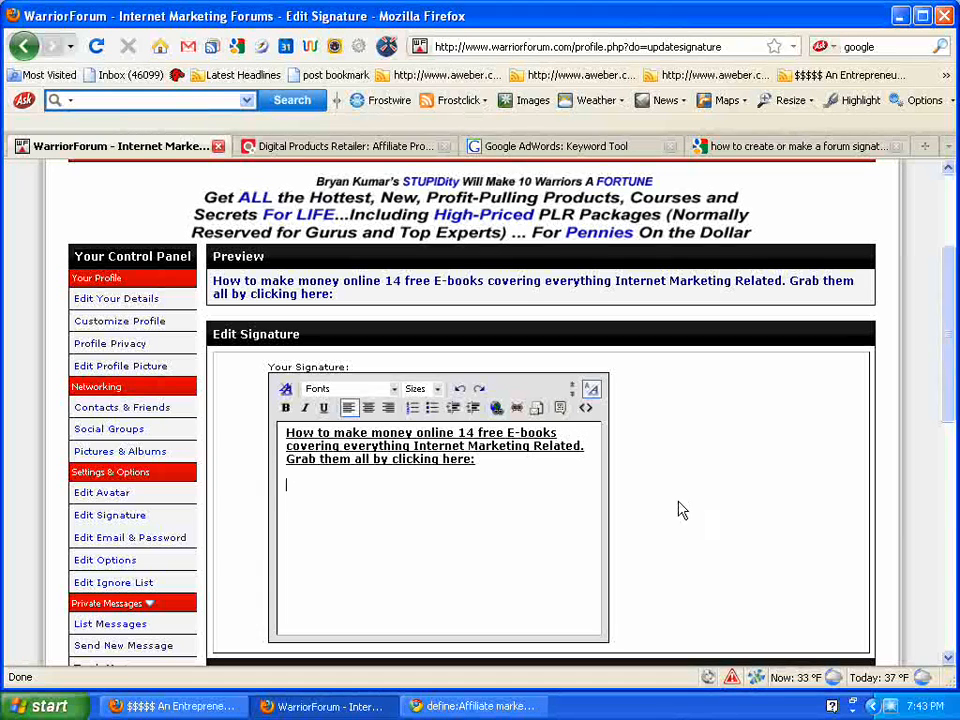
mouse_move(660, 503)
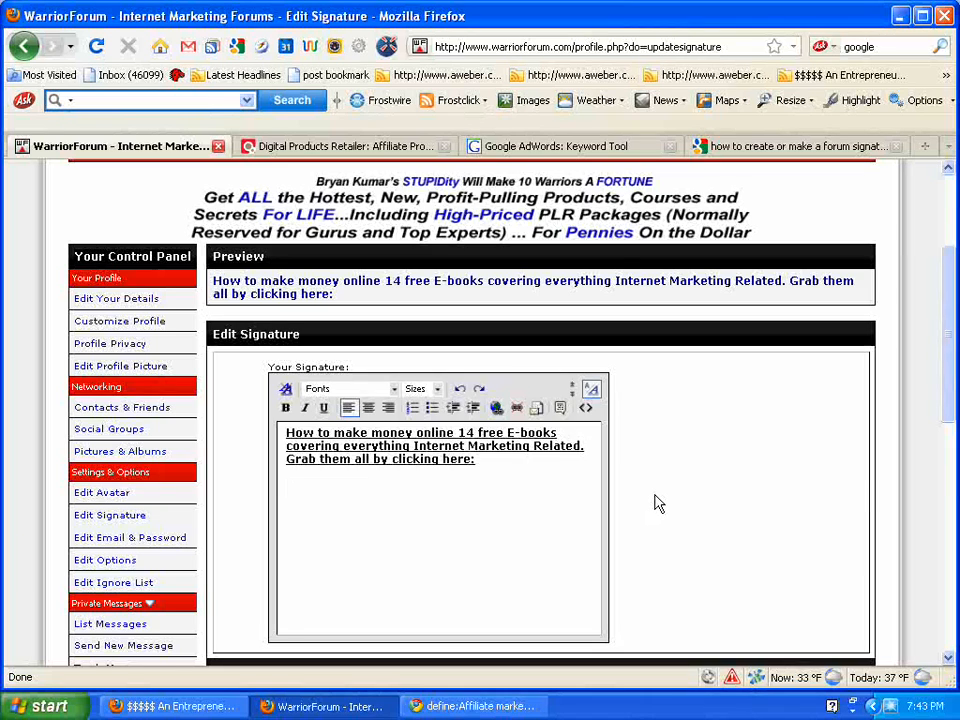
scroll(down, 3)
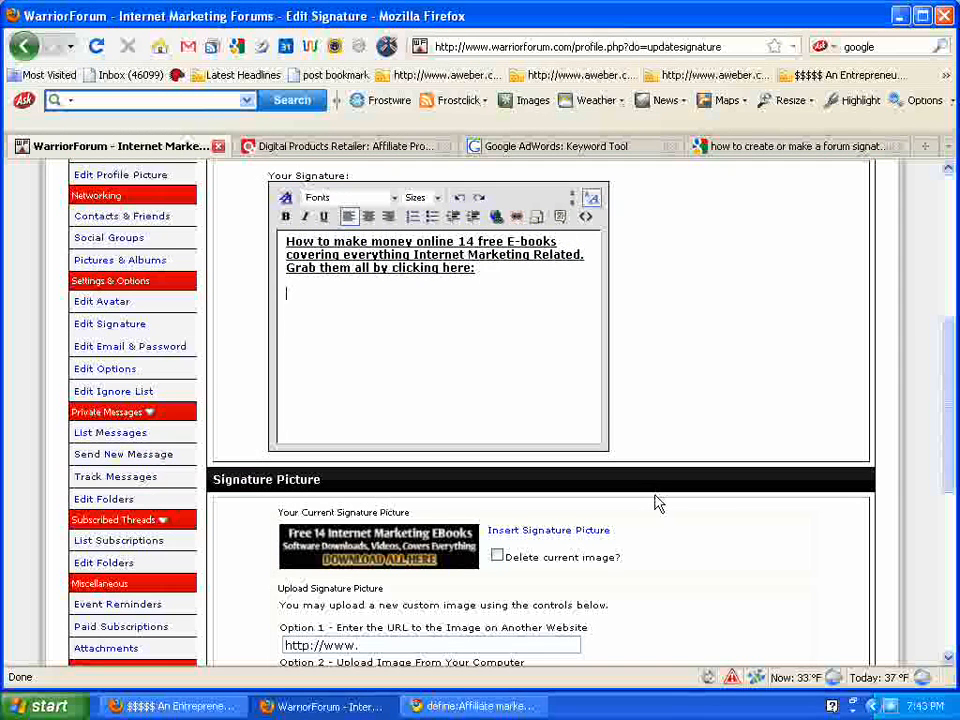